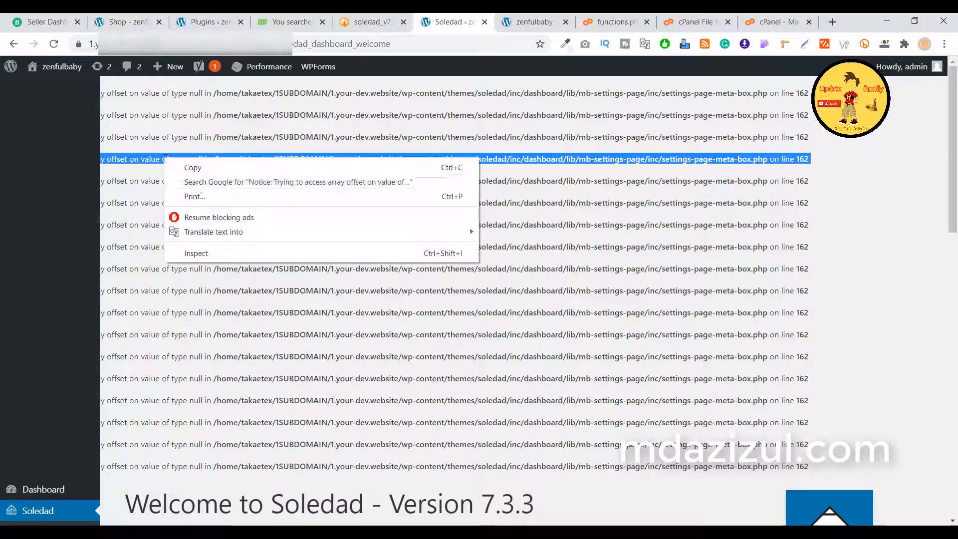
Google the 'Trying to access array offset on value of type null' notice, comparing results with the dashboard
click(298, 181)
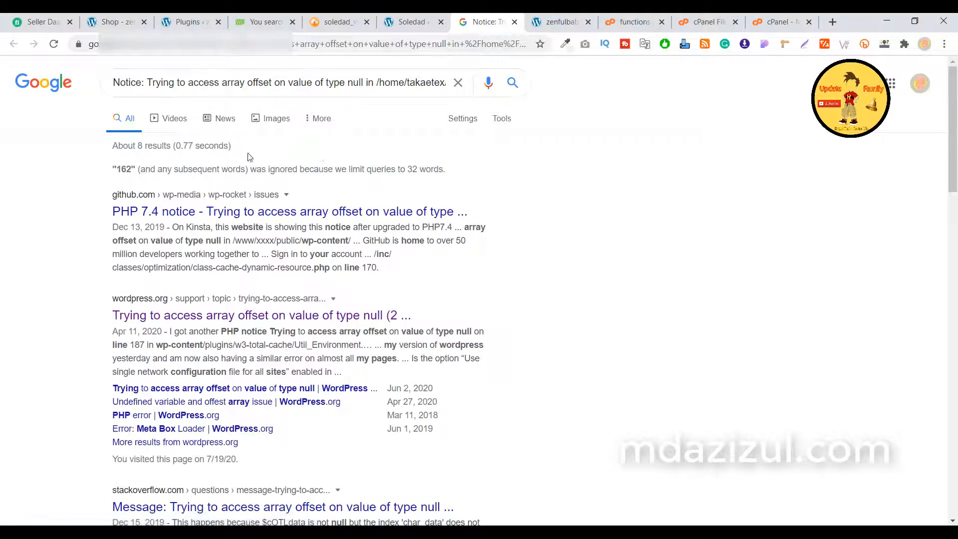
click(281, 82)
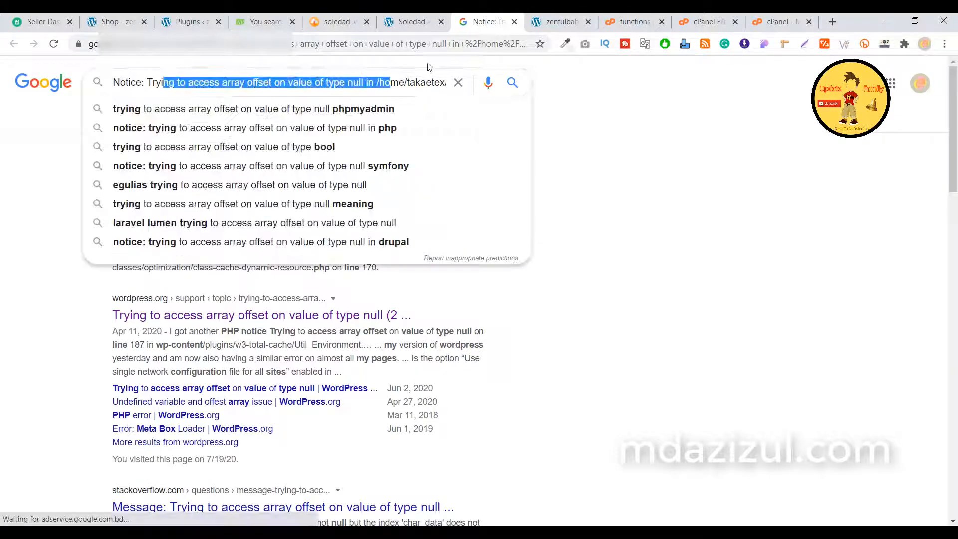
click(412, 22)
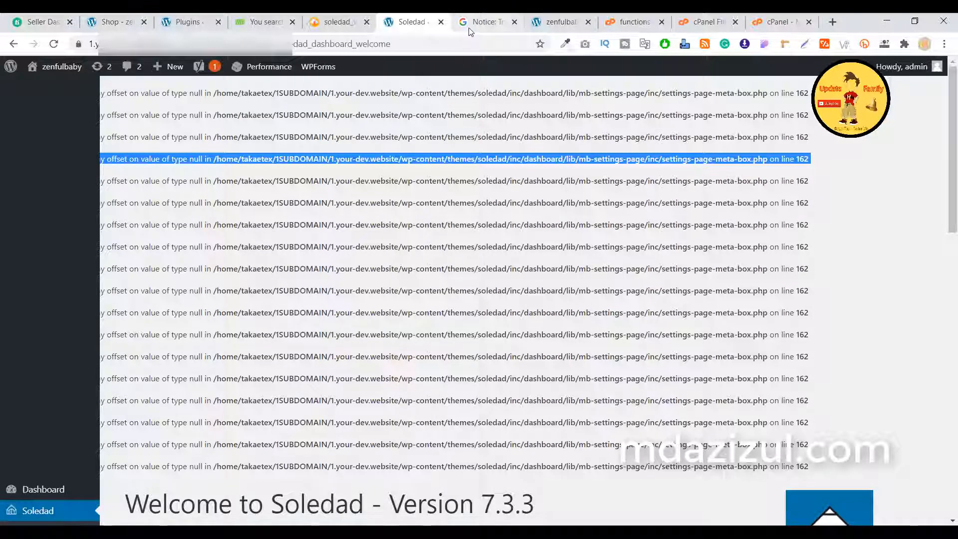
click(483, 22)
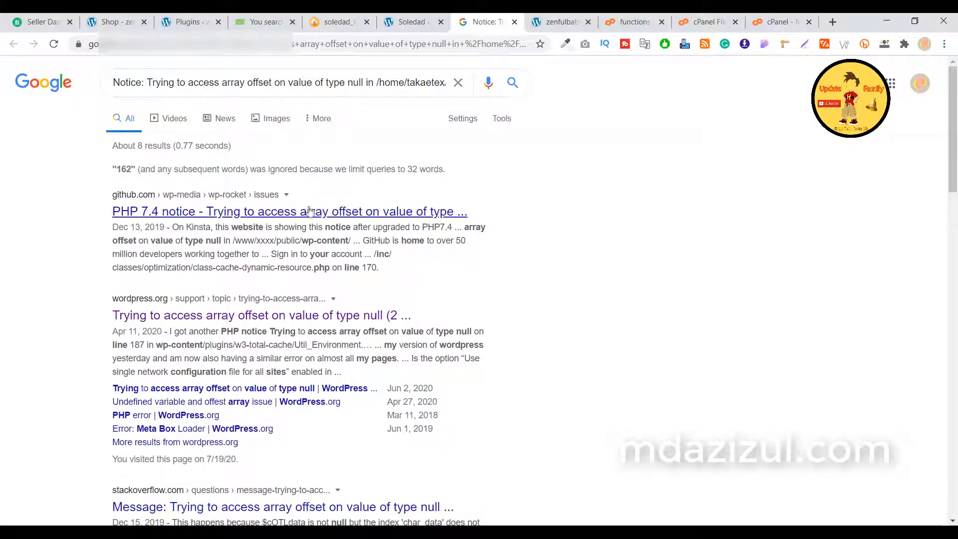
mouse_move(138, 212)
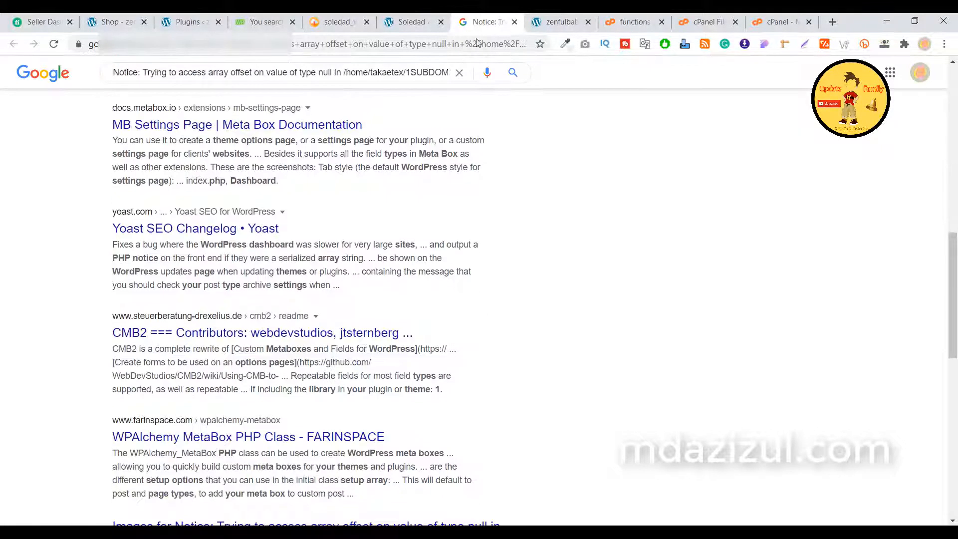
From the cPanel home page, open Select PHP Version to see PHP 7.4 extensions
click(782, 22)
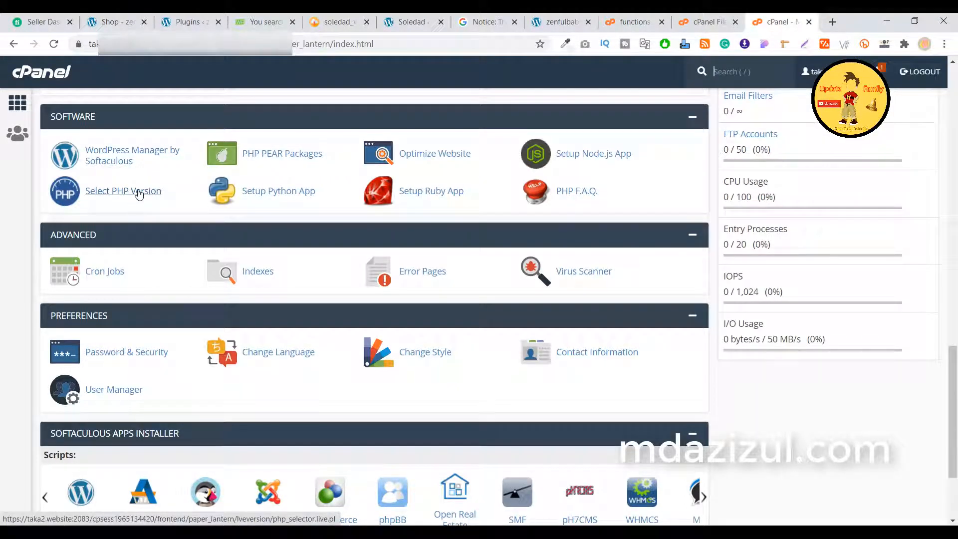
mouse_move(134, 194)
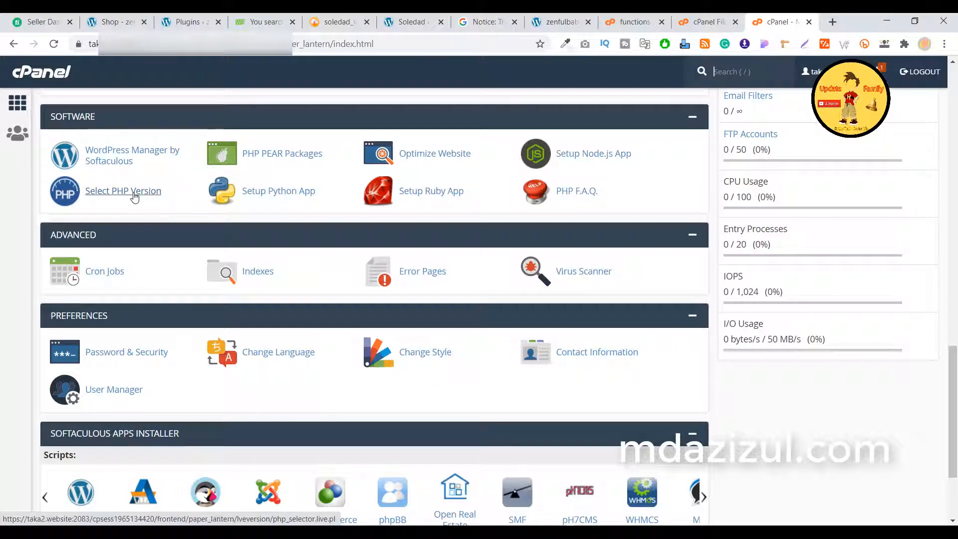
click(123, 191)
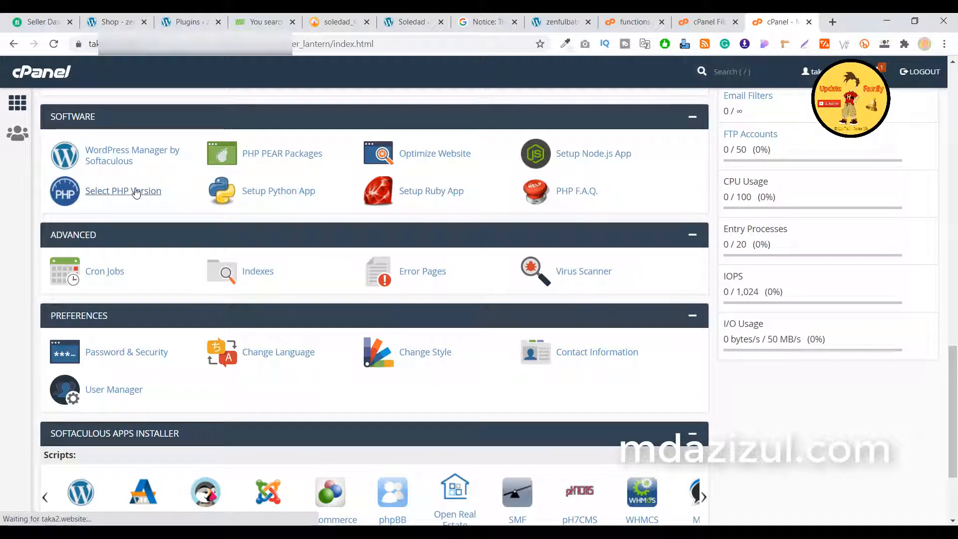
click(122, 190)
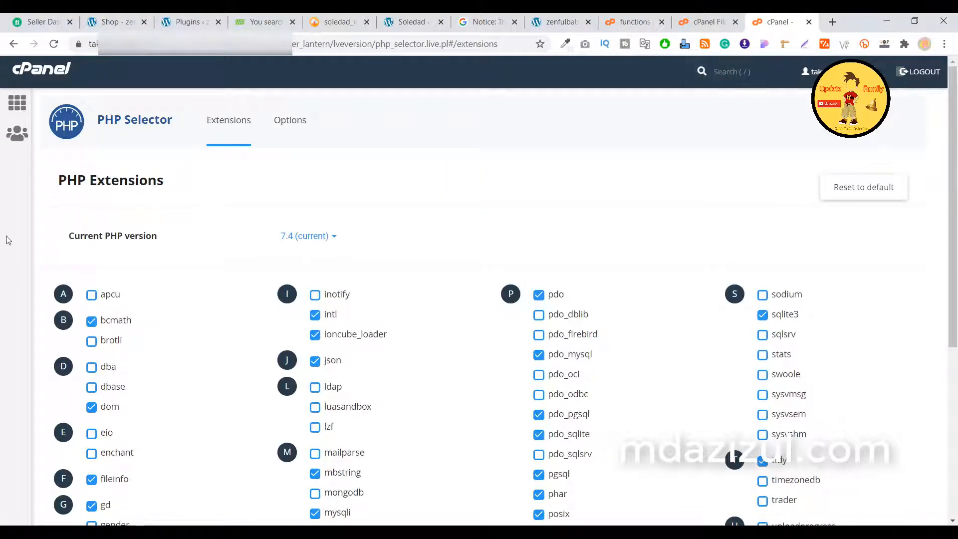
Choose PHP 7.3, set it as current, and view its PHP options
click(308, 236)
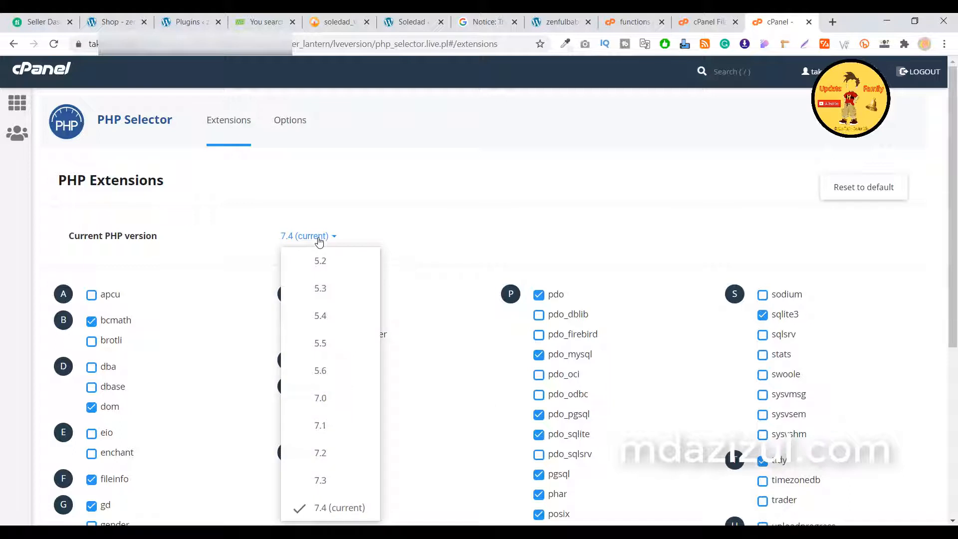
click(320, 480)
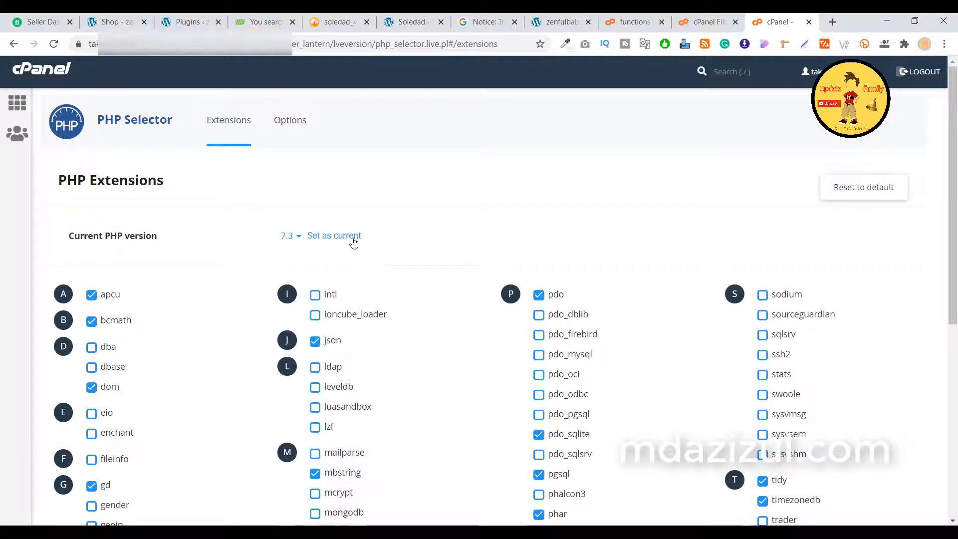
click(334, 236)
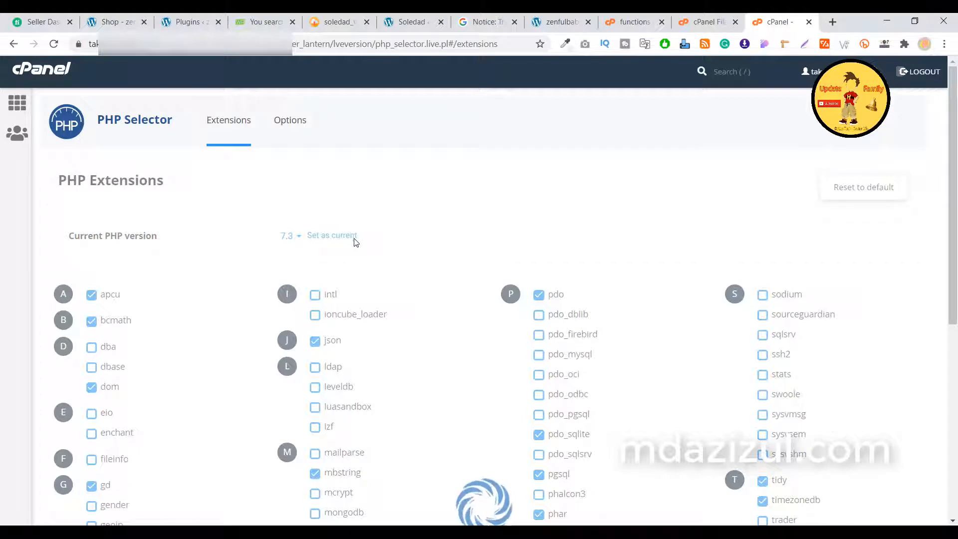
mouse_move(318, 236)
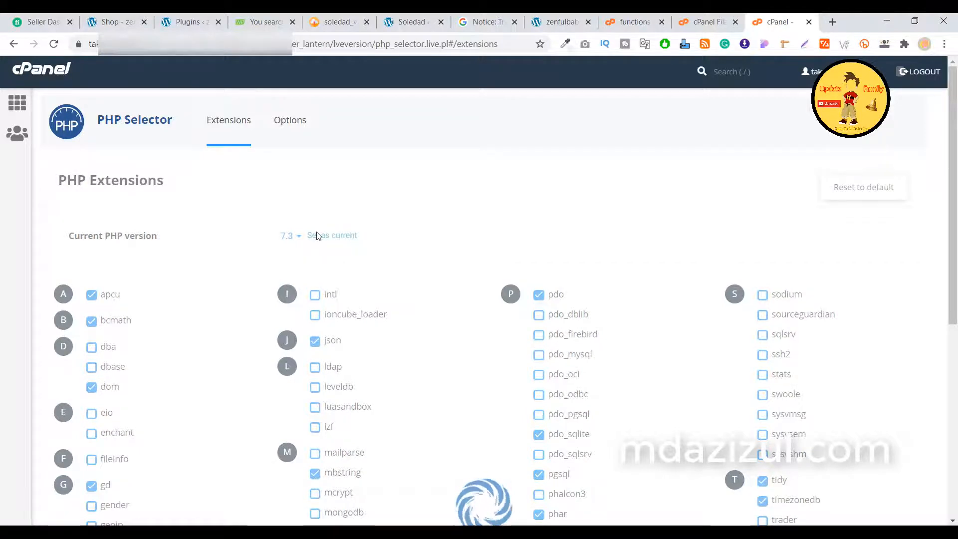
click(332, 235)
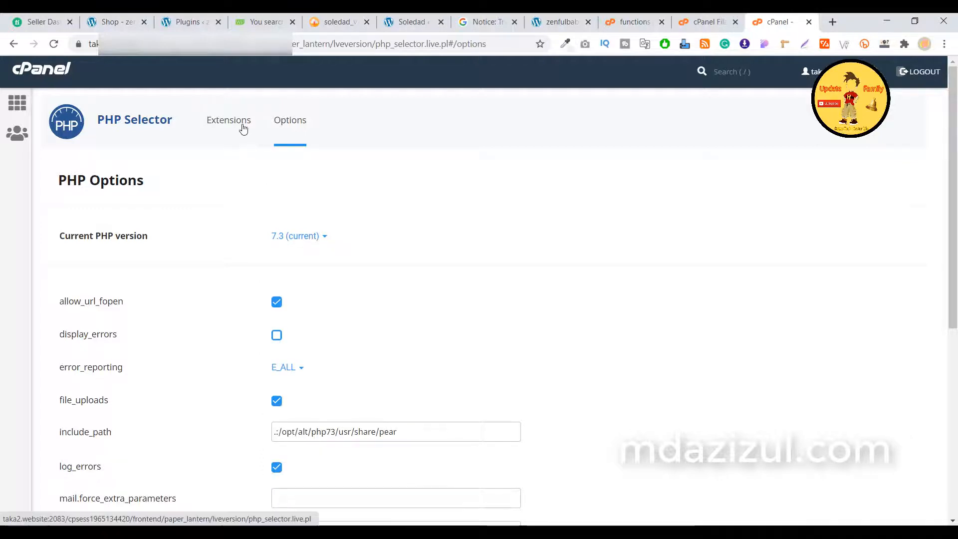
Check the extensions list shows 7.3 current, then return to the Soledad dashboard tab
click(229, 120)
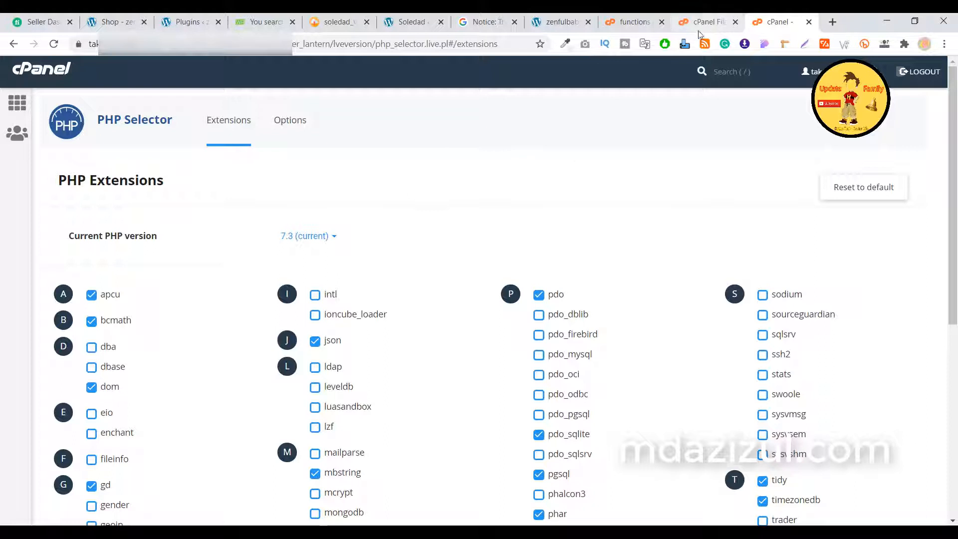
click(556, 22)
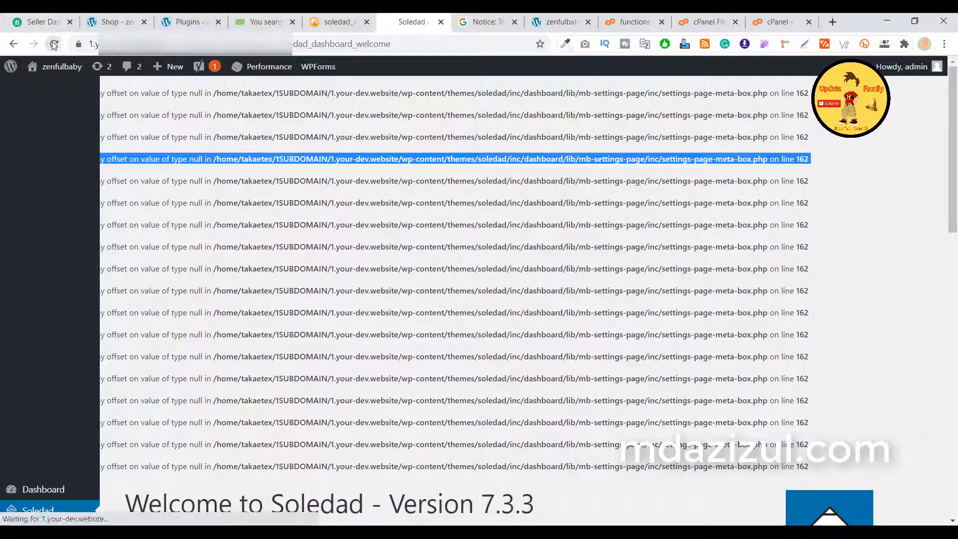
Reload the Soledad welcome page to confirm the array offset notices are gone under PHP 7.3
click(53, 43)
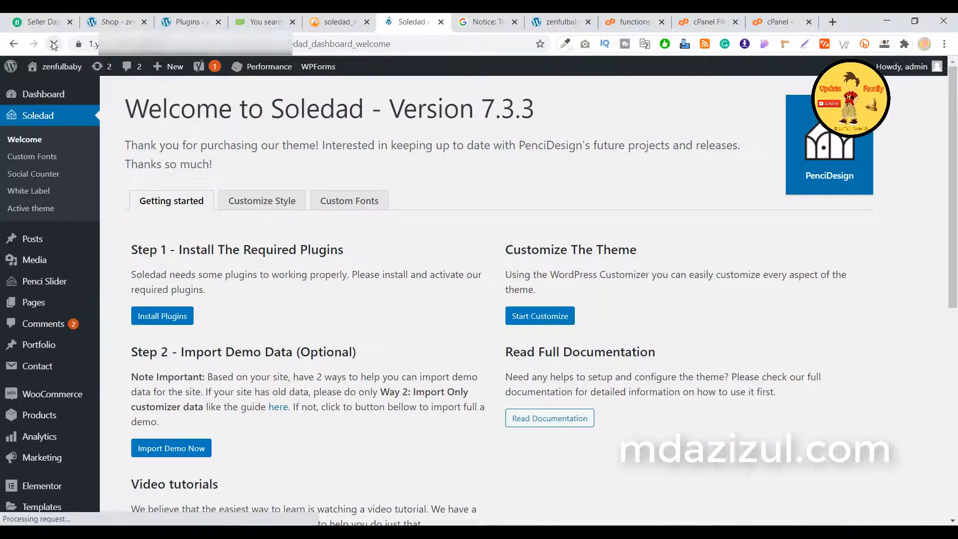
click(52, 43)
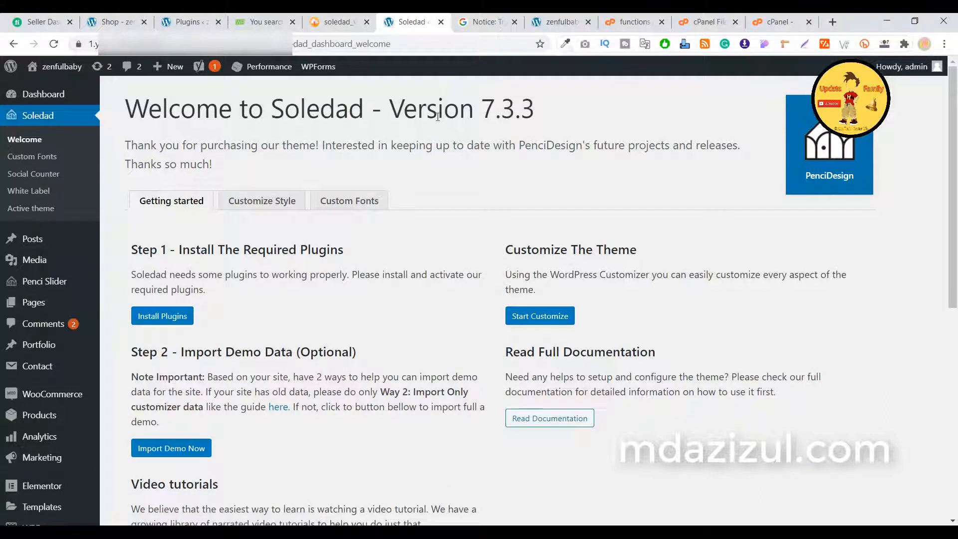